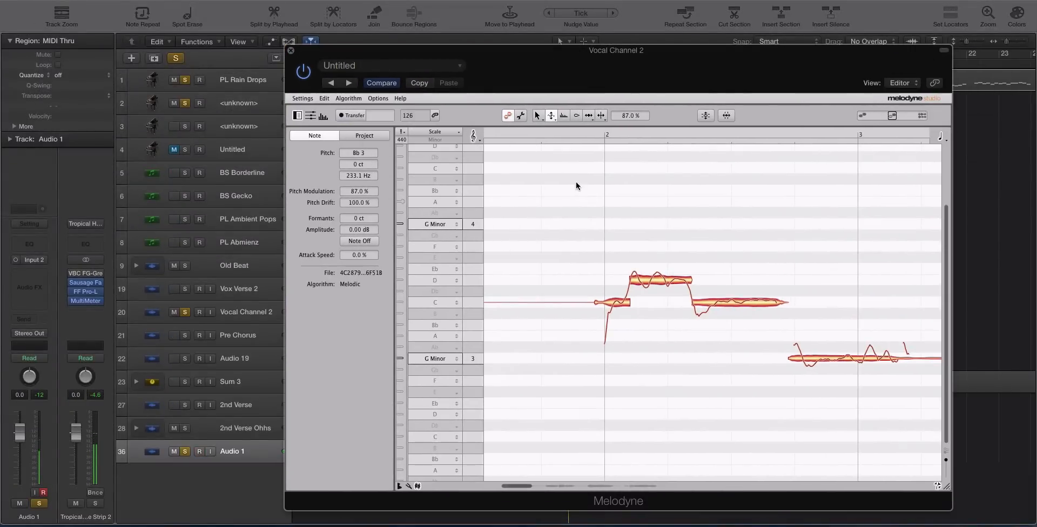
Step: Select the DOUBLE track so Melodyne shows its vocal notes in G minor
click(289, 51)
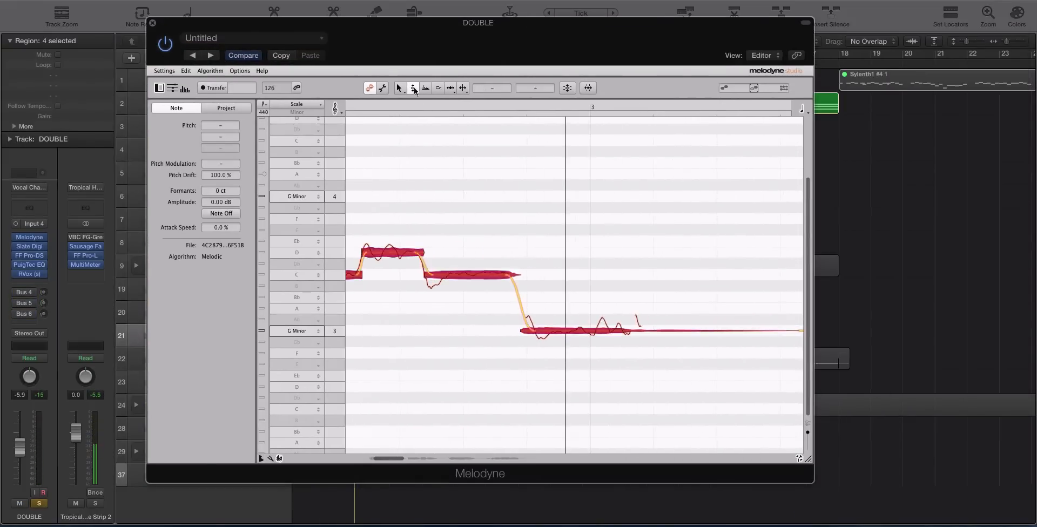
Step: Scroll the editor to the rising note figure across bars 3 to 5
click(186, 71)
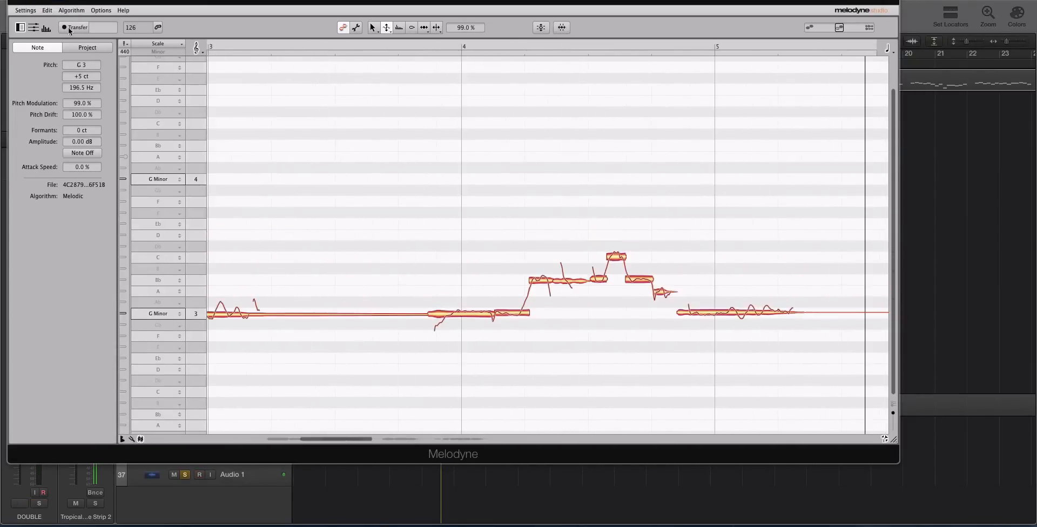
Step: Show Edit > Add Random Deviations with its drastic, moderate and subtle Pitch and Timing options
click(186, 72)
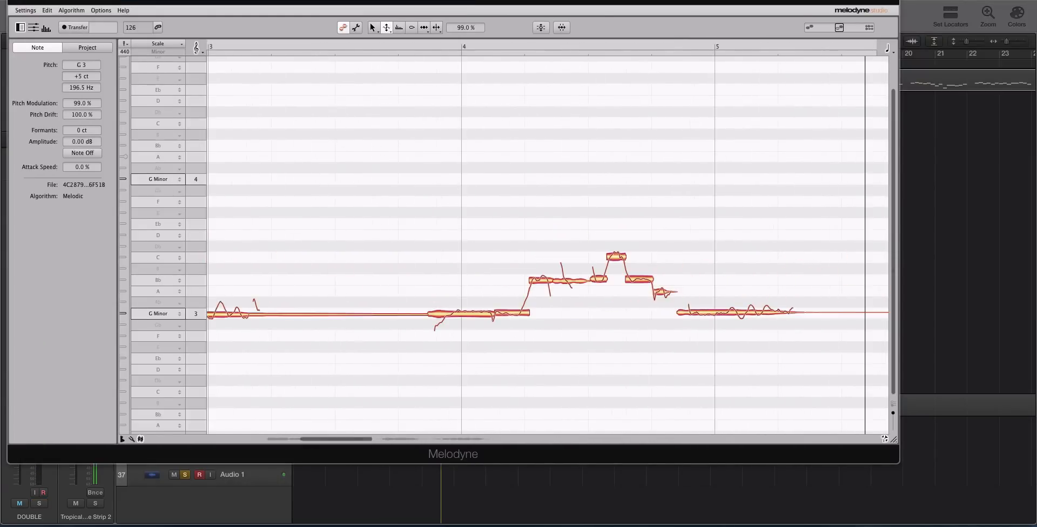
click(187, 71)
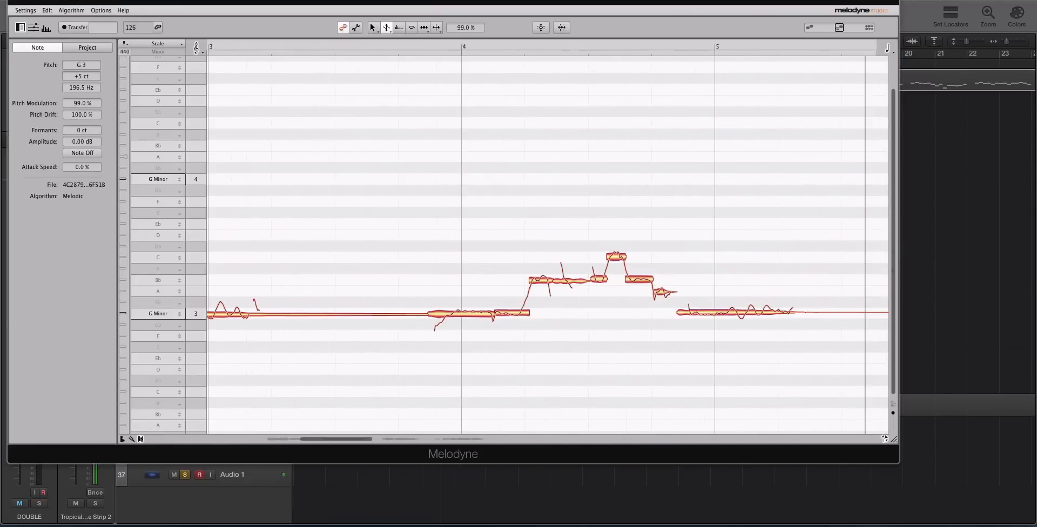
click(185, 71)
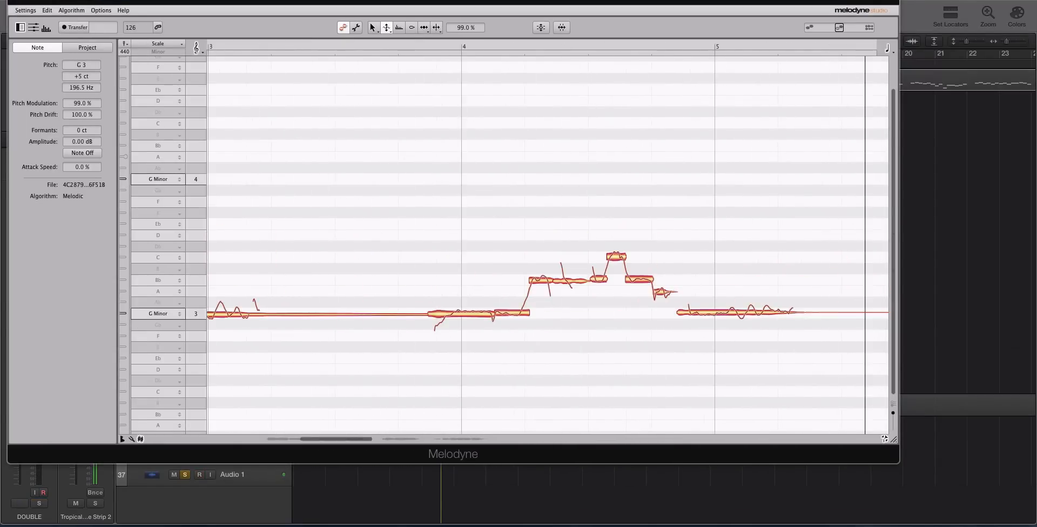
click(187, 71)
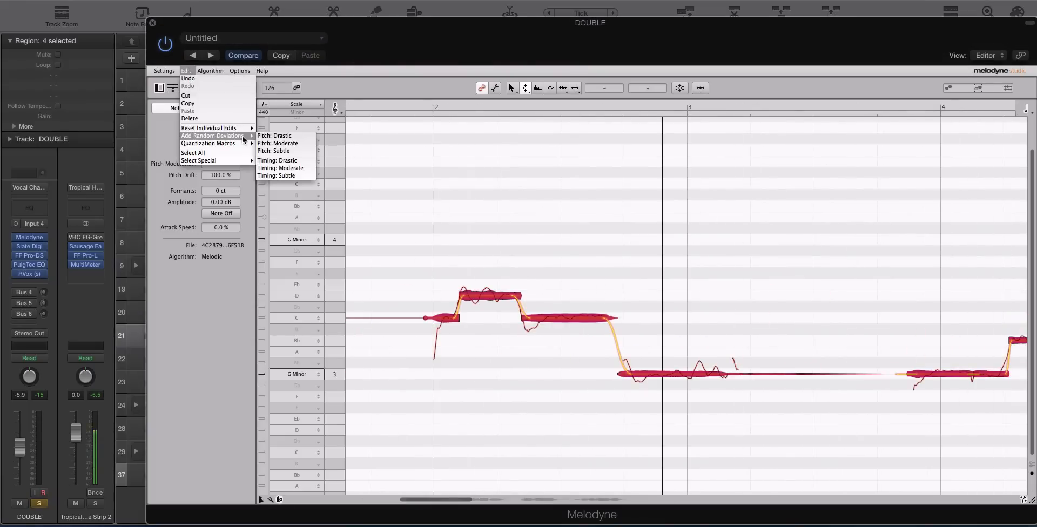